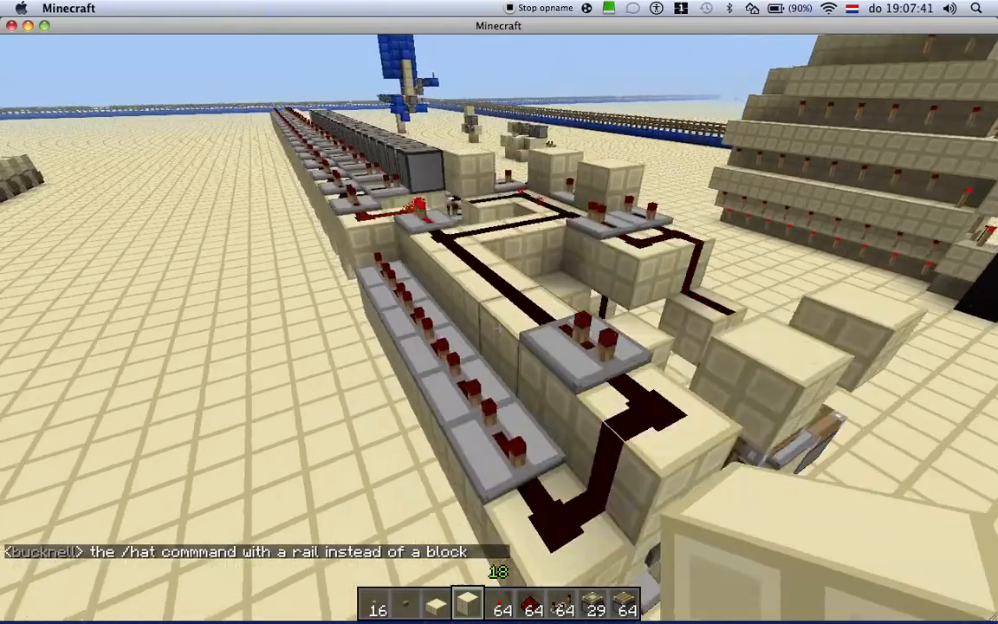
{"action": "mouse_move", "coordinate": [500, 312]}
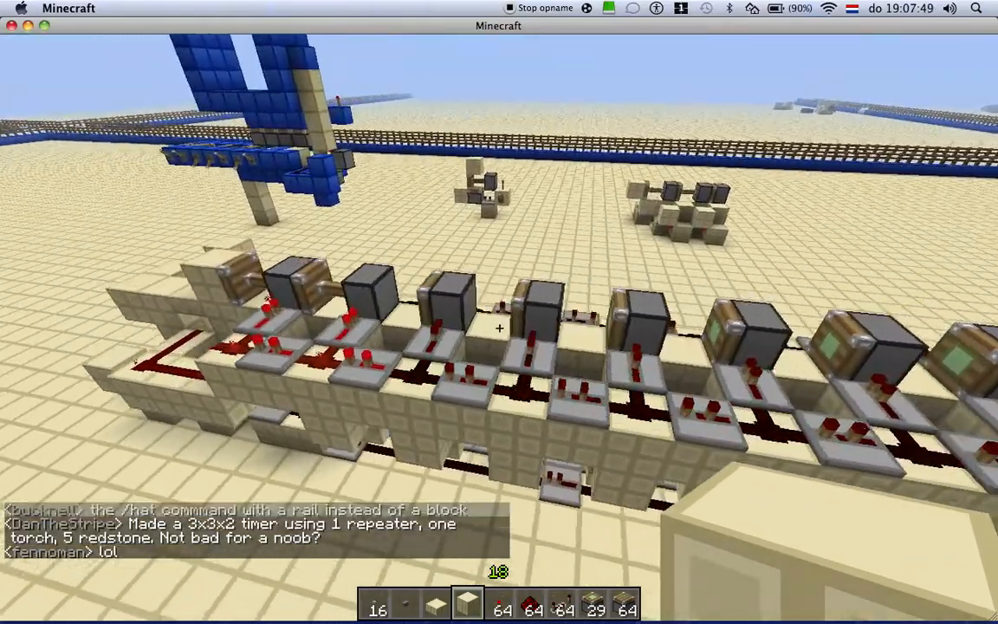
{"action": "mouse_move", "coordinate": [499, 312]}
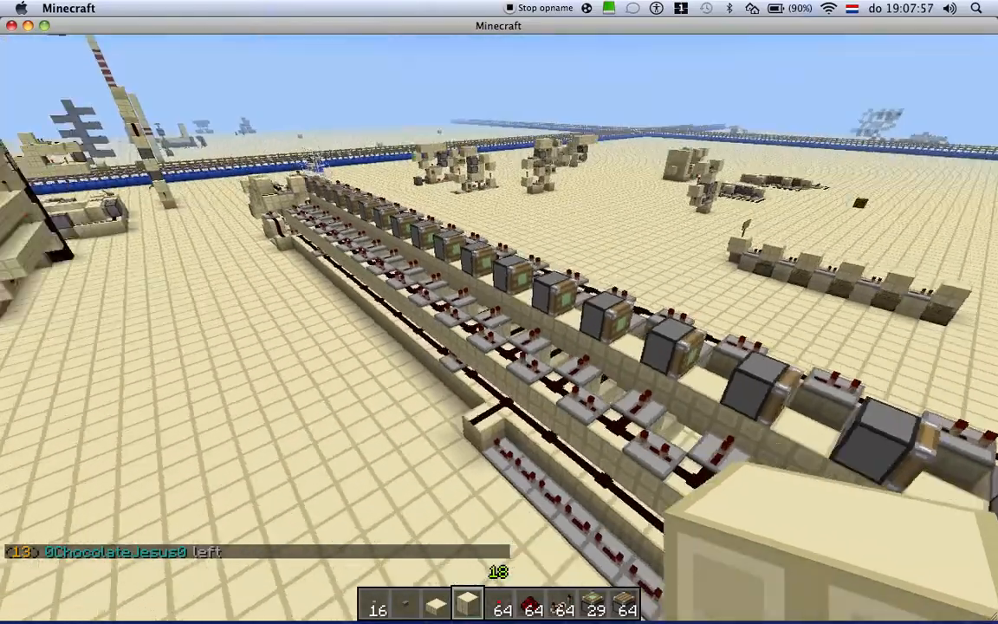
{"action": "mouse_move", "coordinate": [499, 312]}
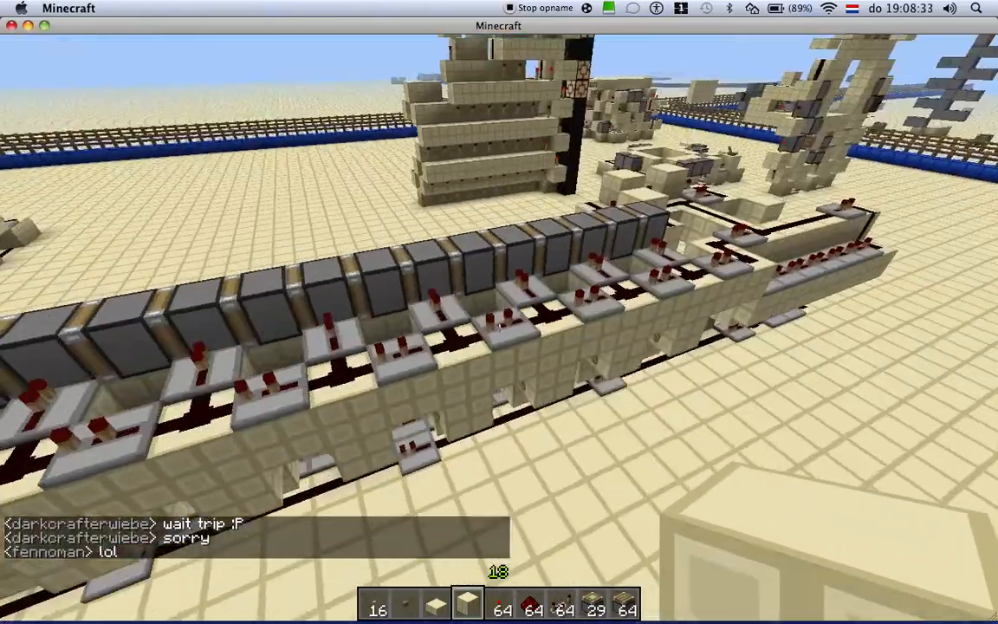
{"action": "mouse_move", "coordinate": [499, 312]}
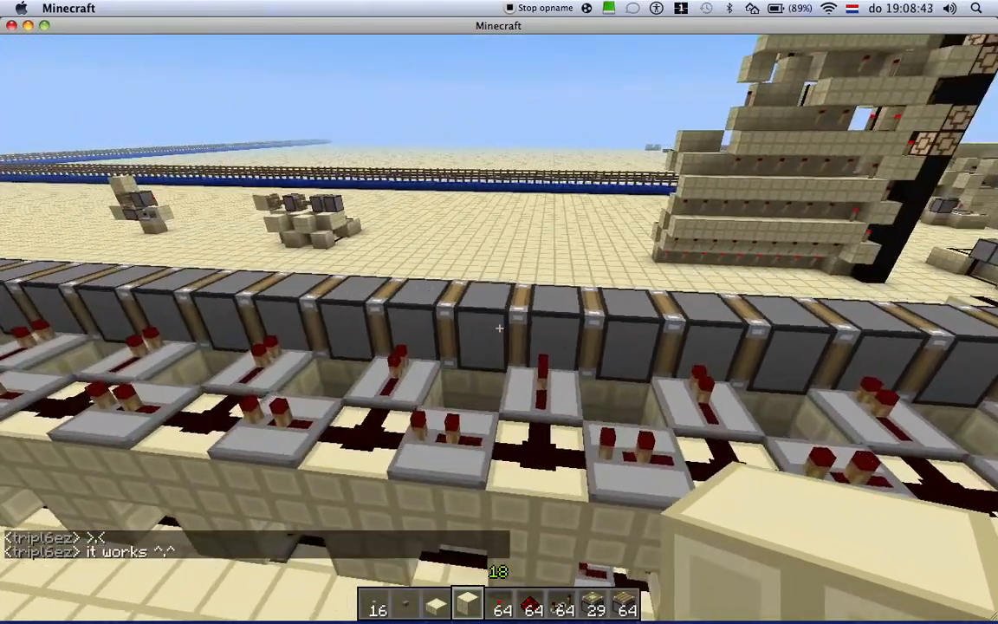
{"action": "mouse_move", "coordinate": [499, 329]}
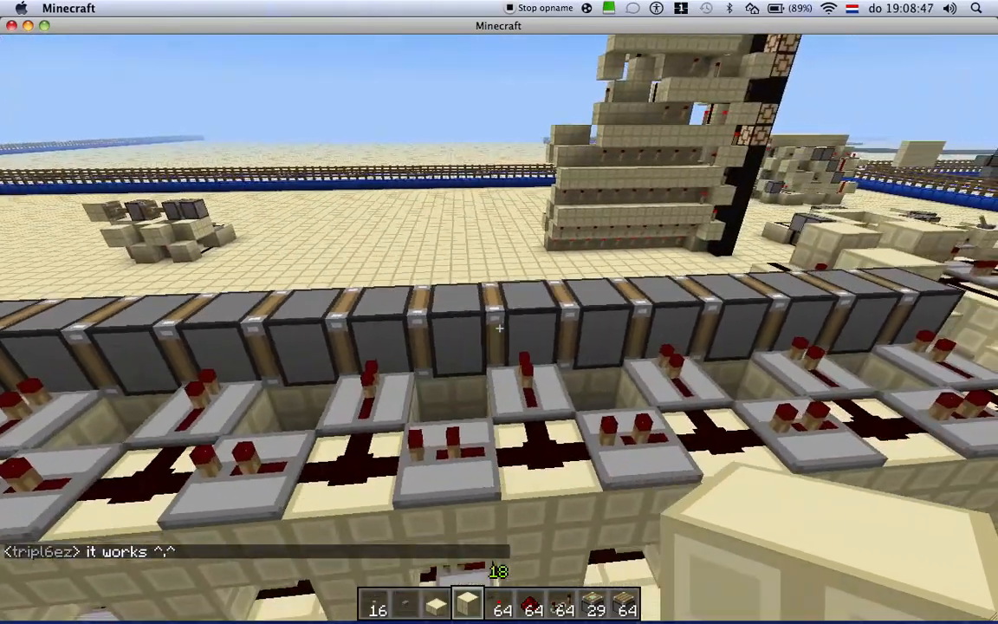
{"action": "mouse_move", "coordinate": [500, 328]}
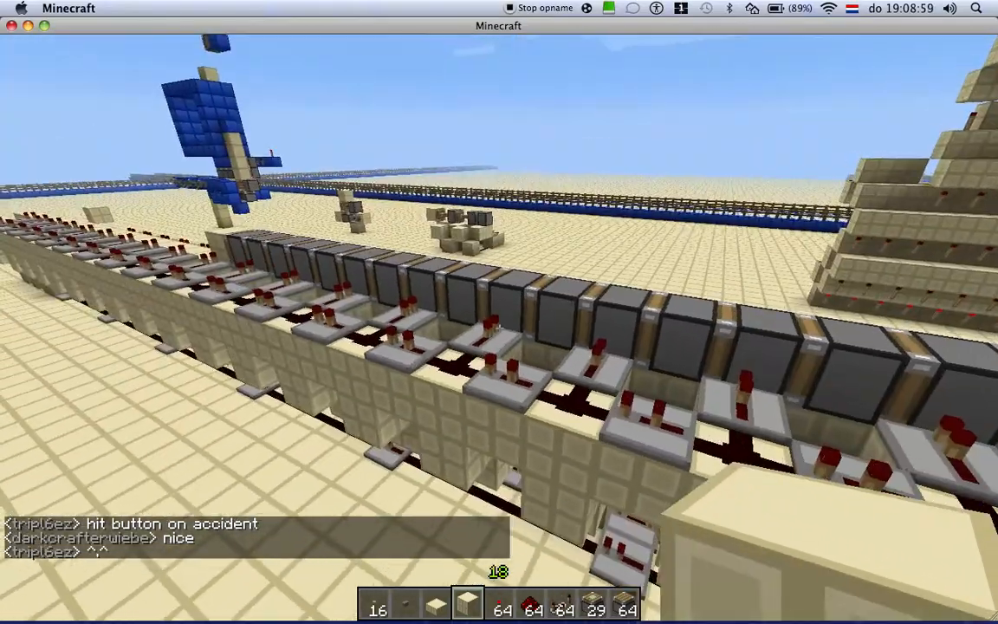
{"action": "mouse_move", "coordinate": [499, 312]}
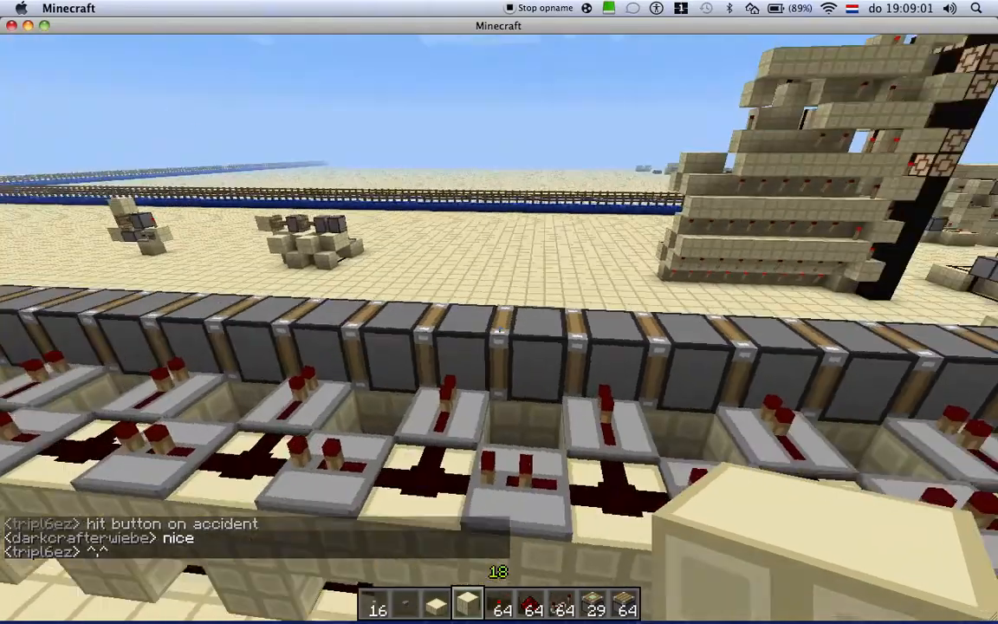
{"action": "mouse_move", "coordinate": [499, 312]}
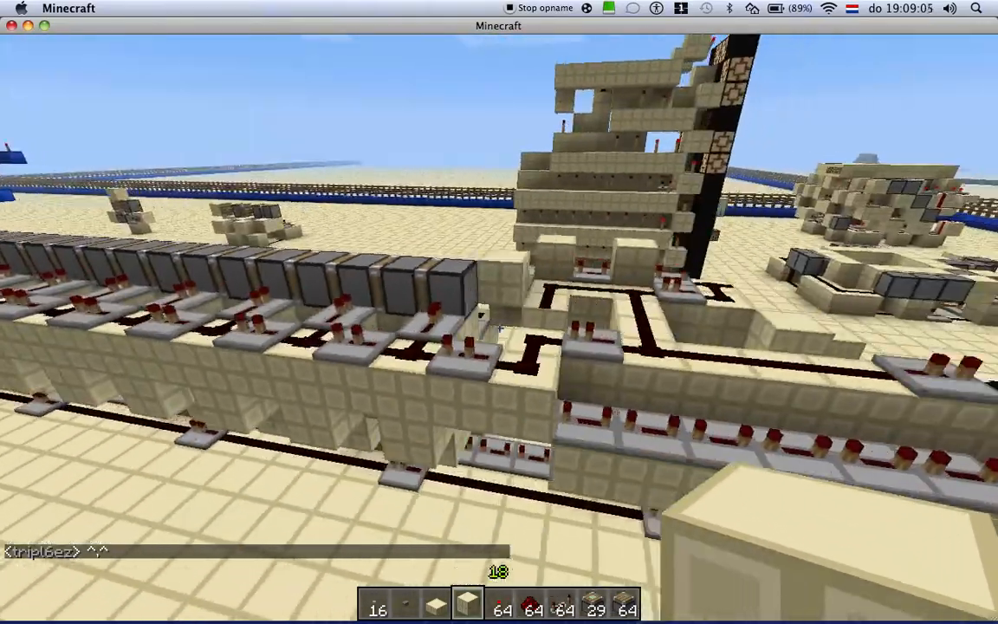
{"action": "mouse_move", "coordinate": [499, 328]}
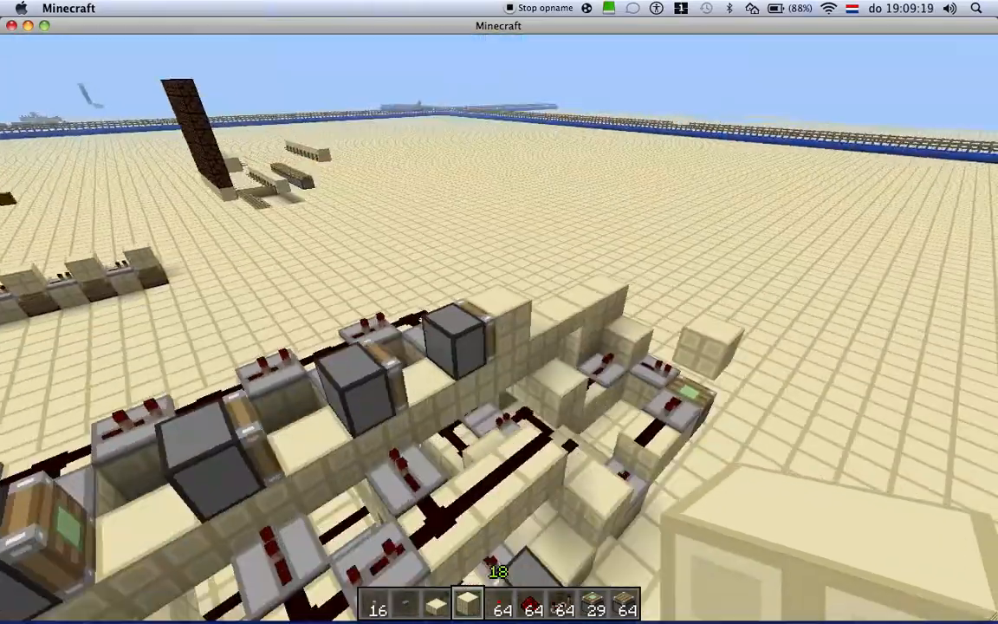
{"action": "mouse_move", "coordinate": [499, 312]}
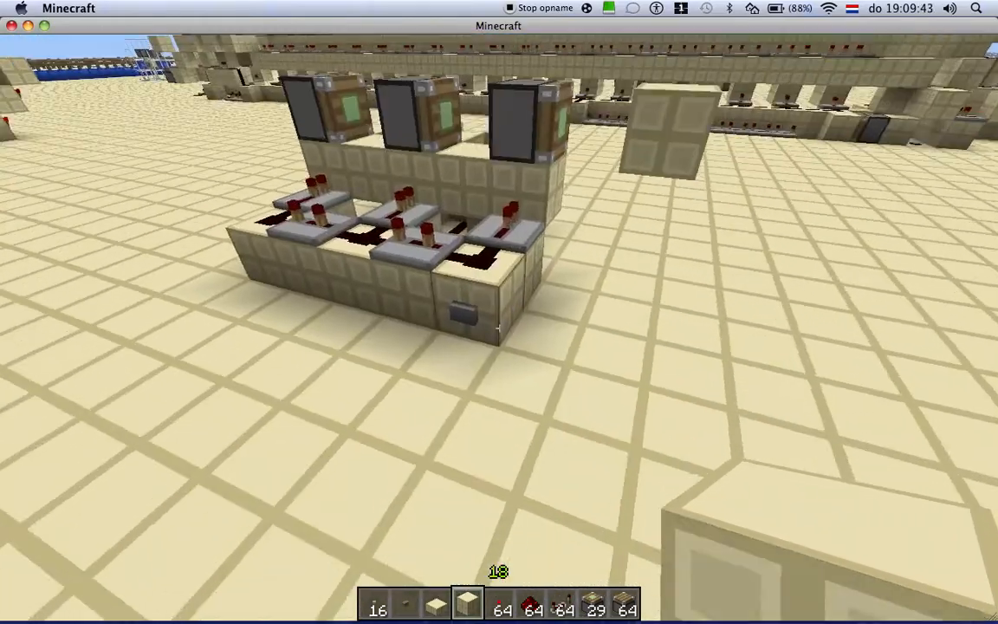
{"action": "mouse_move", "coordinate": [499, 327]}
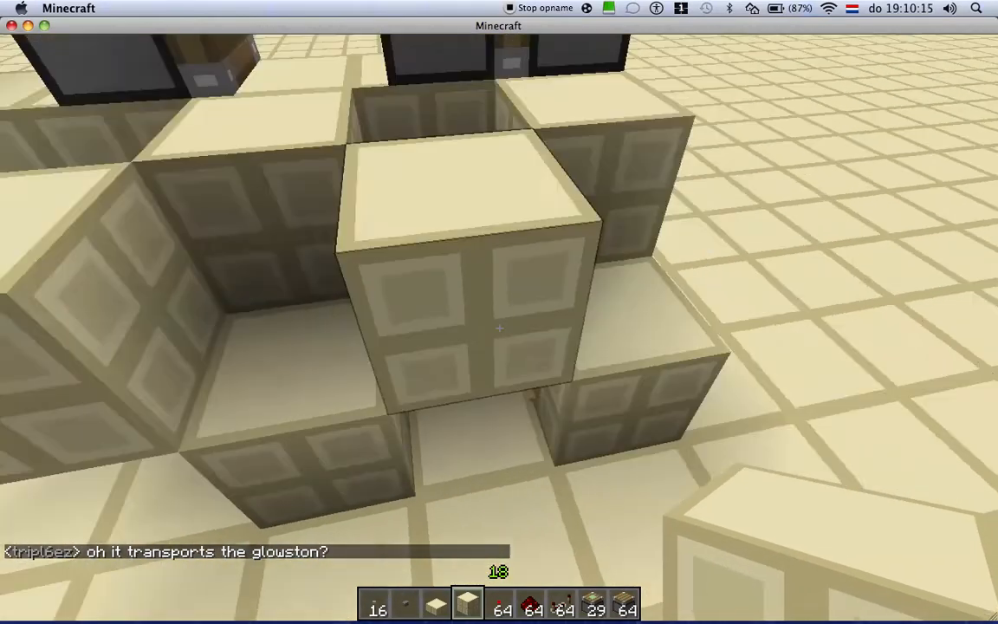
{"action": "mouse_move", "coordinate": [500, 329]}
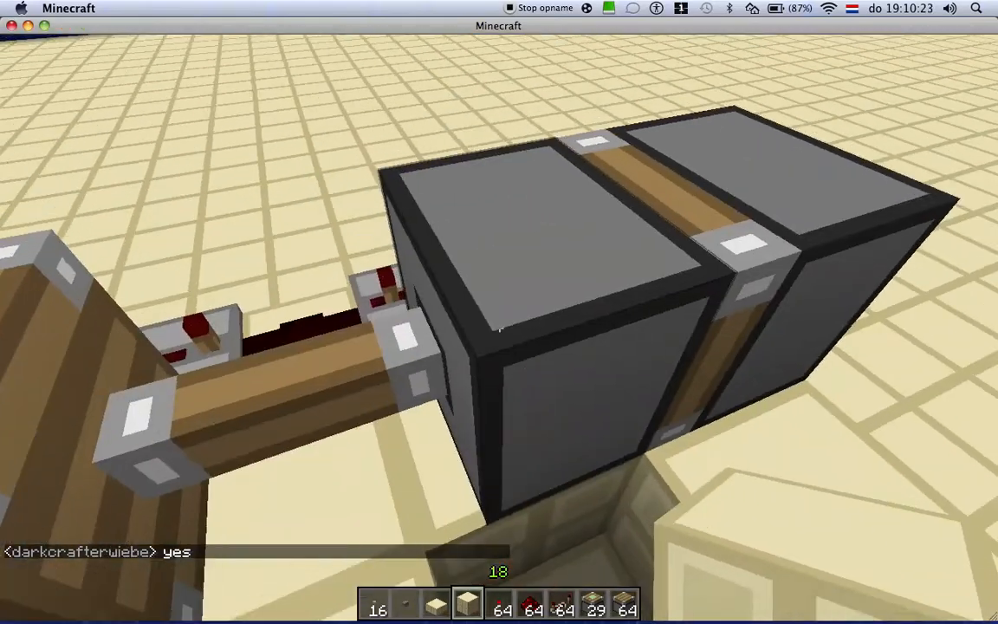
{"action": "mouse_move", "coordinate": [499, 312]}
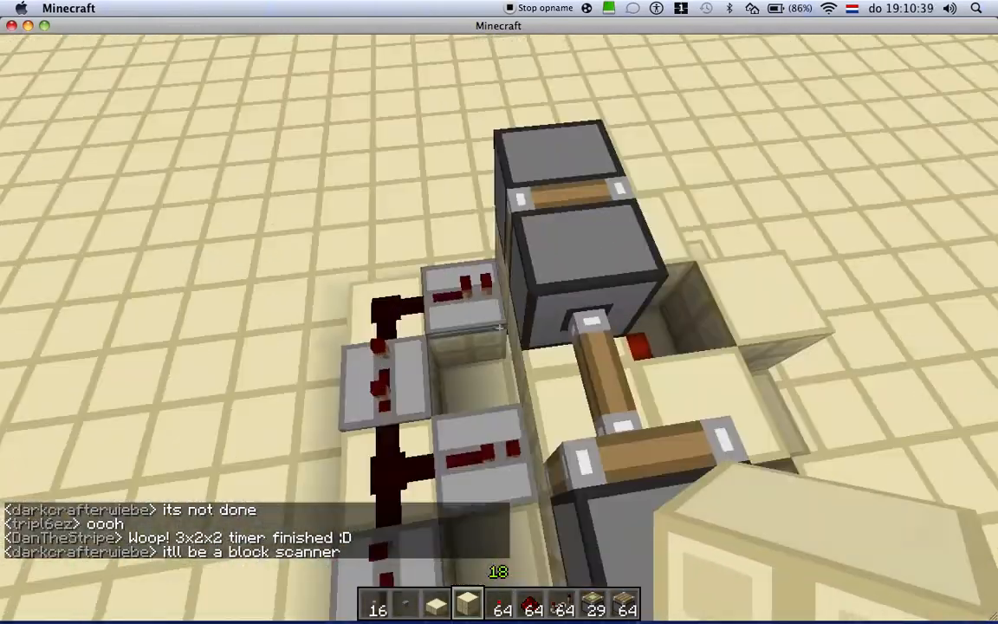
{"action": "mouse_move", "coordinate": [500, 312]}
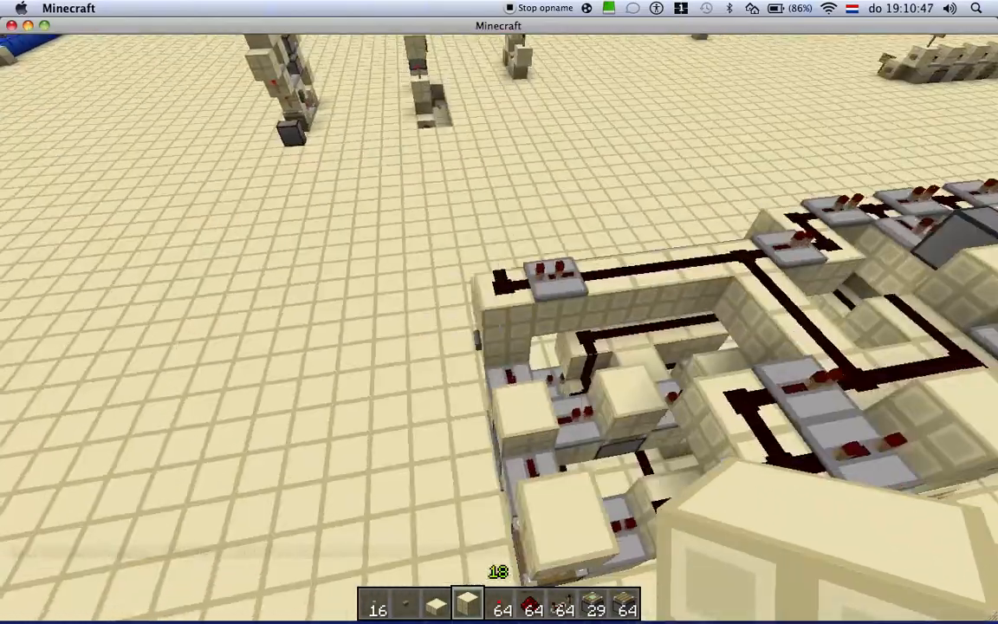
{"action": "mouse_move", "coordinate": [499, 312]}
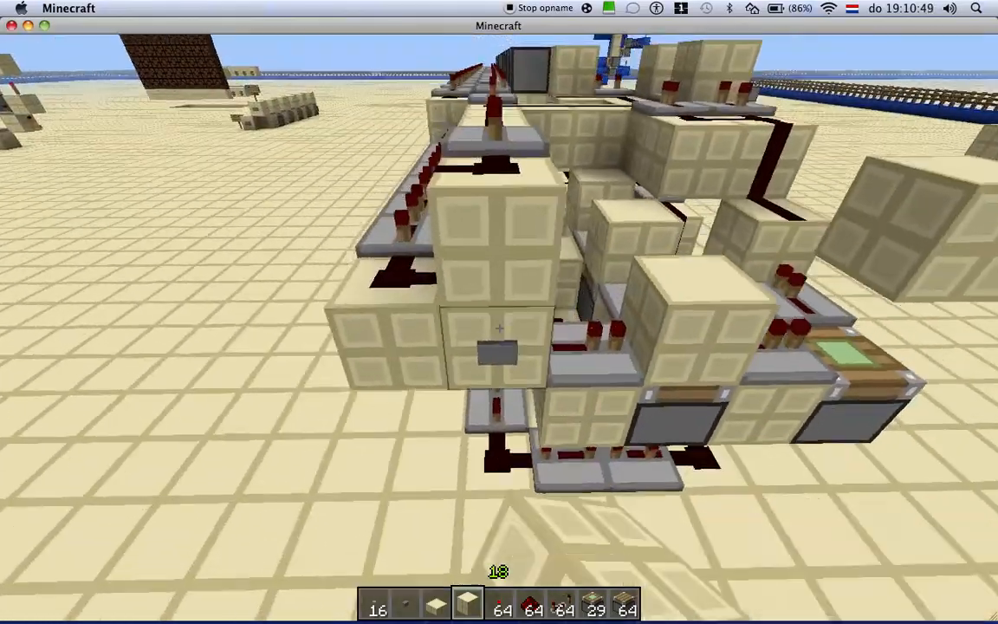
{"action": "mouse_move", "coordinate": [499, 312]}
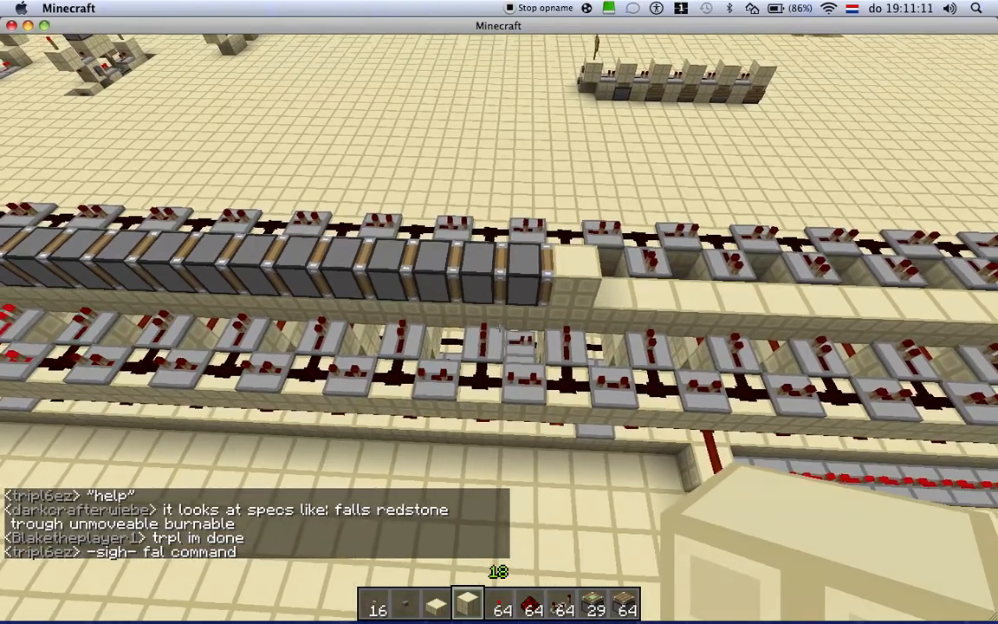
{"action": "mouse_move", "coordinate": [499, 312]}
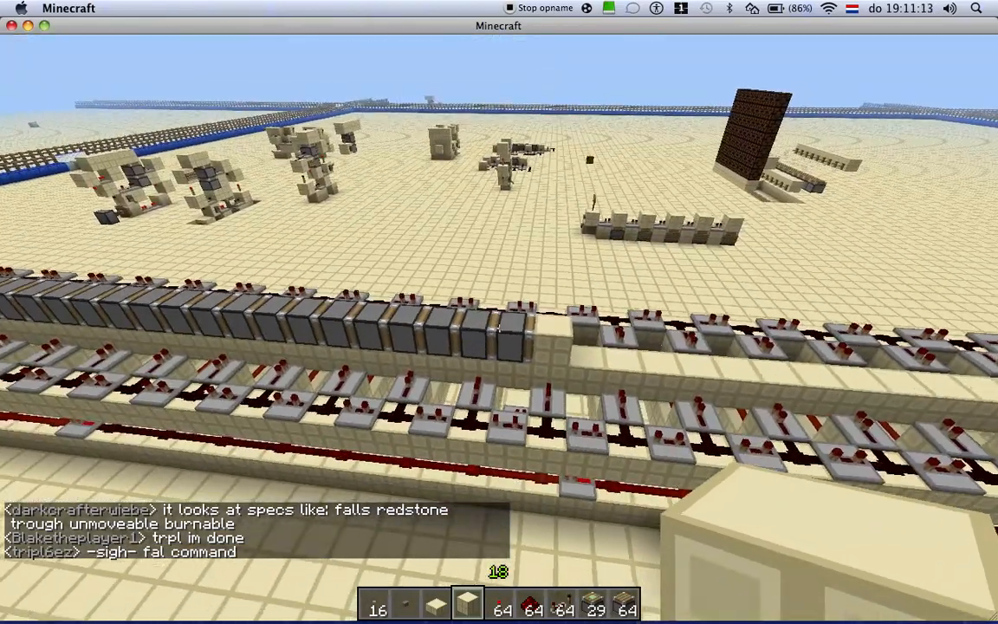